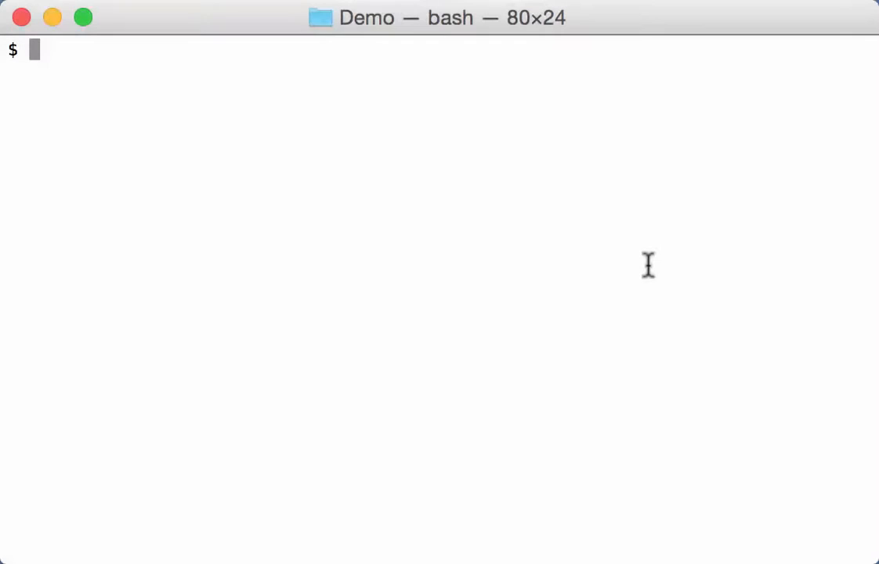
# Step: Display the contents of list.txt before searching it
pyautogui.write('./re-se')
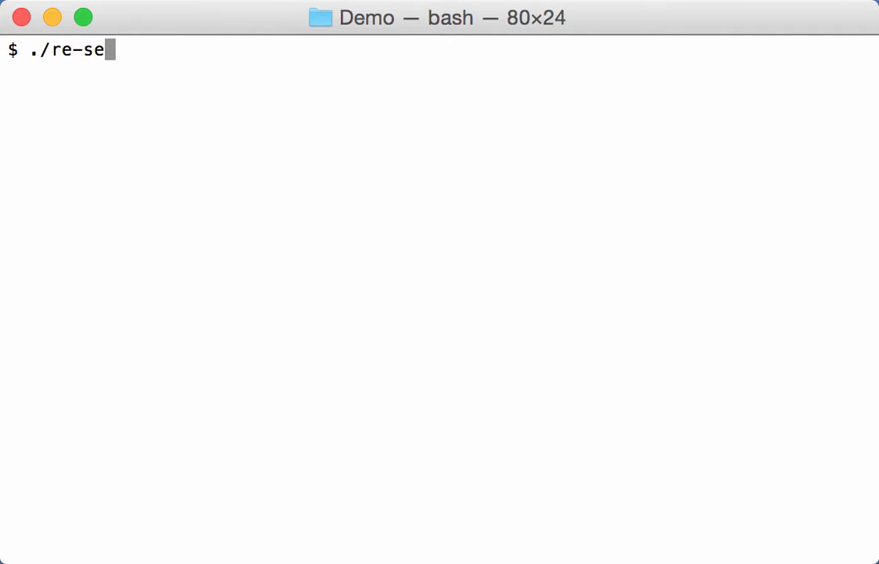
pyautogui.write('arch.py -')
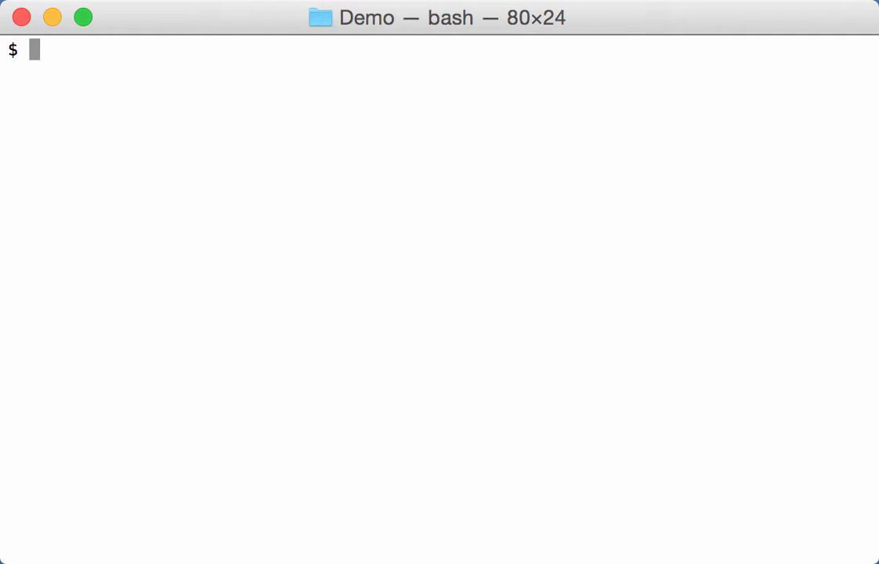
pyautogui.write('cat list.txt')
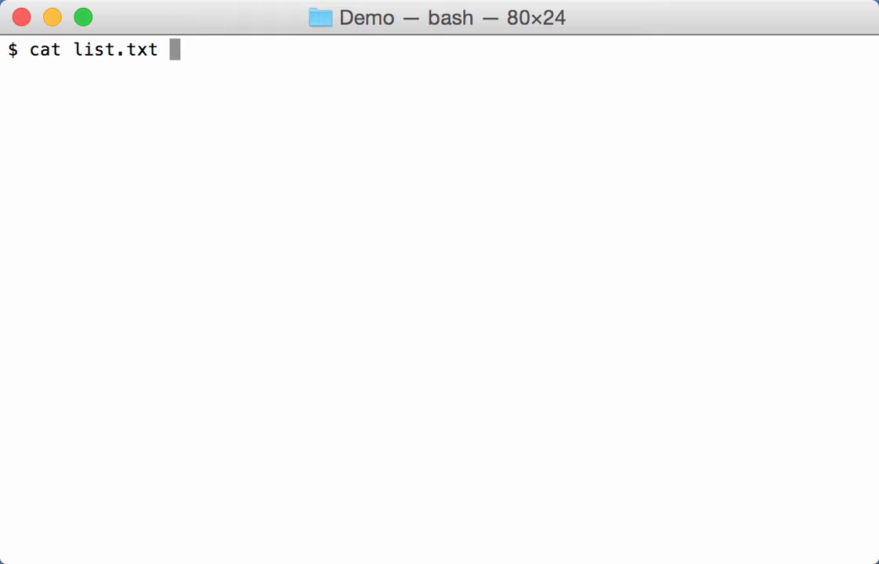
pyautogui.press('Enter')
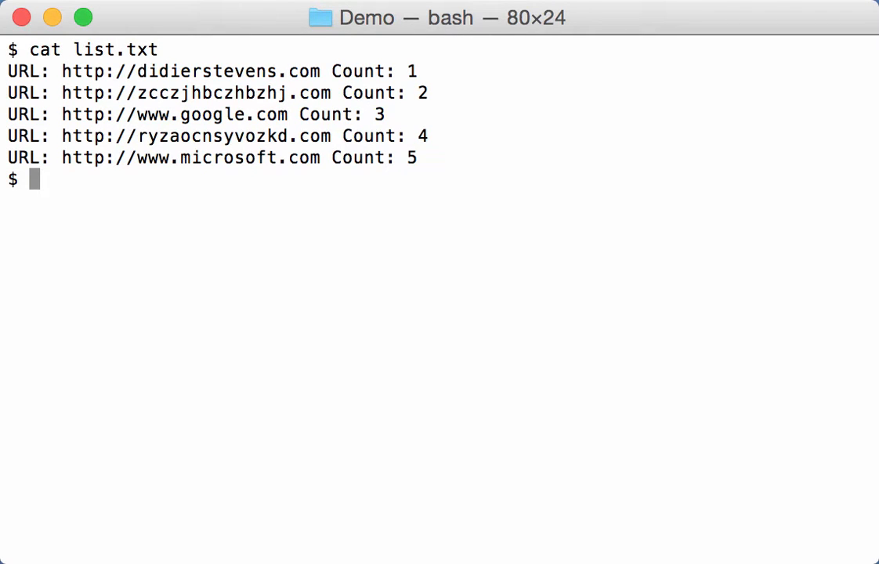
# Step: Run re-search.py with the named url regex (-n url) on list.txt
pyautogui.write('./re-')
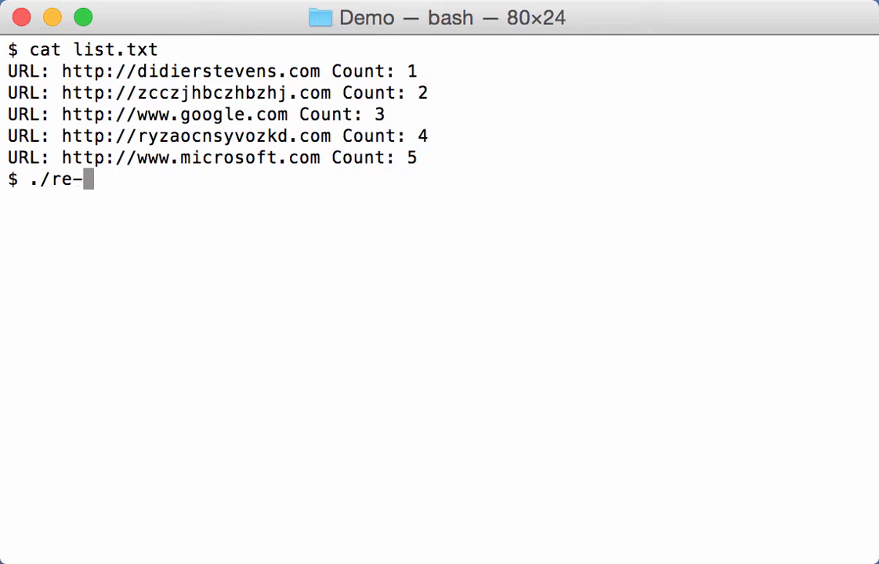
pyautogui.write('search.py -n')
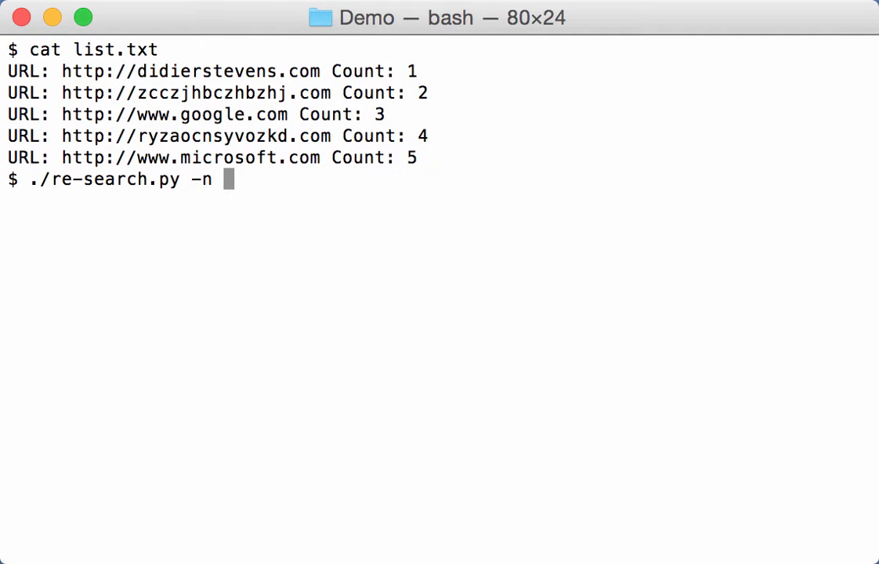
pyautogui.write('url list.txt')
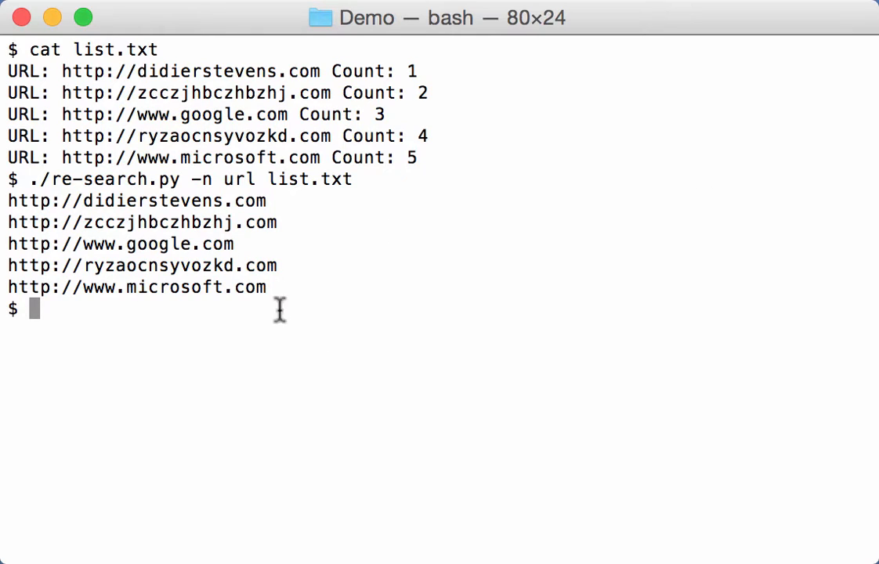
pyautogui.moveTo(322, 337)
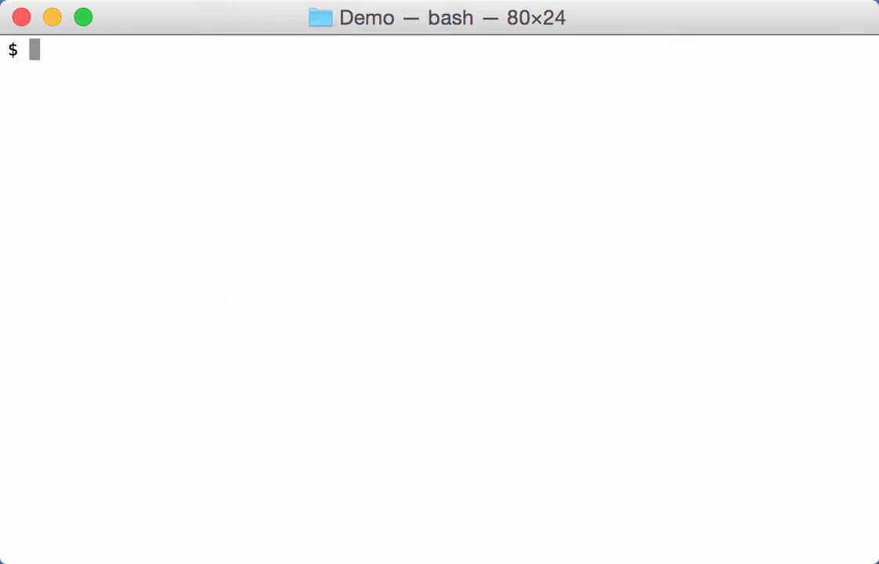
# Step: Run re-search.py with the regex "[a-z]+\.com" on list.txt to list the .com domains
pyautogui.write('./re')
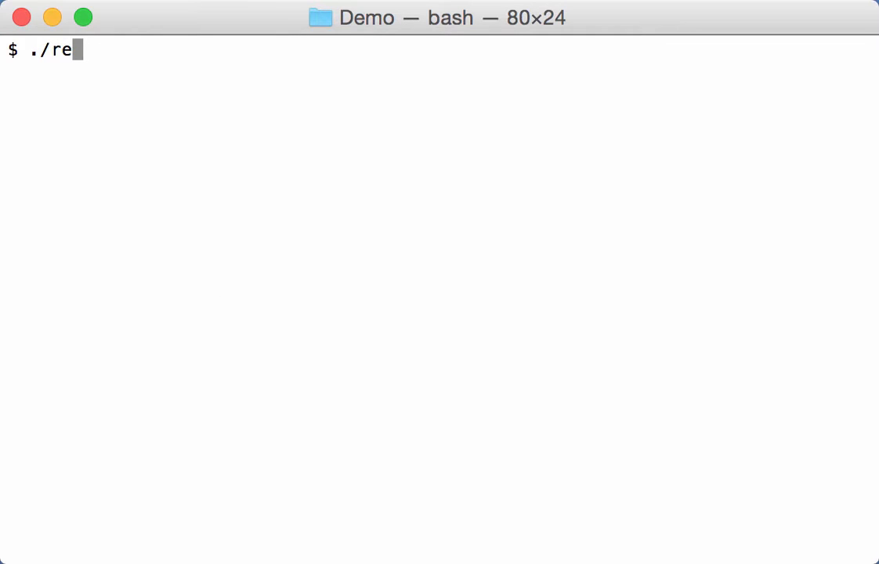
pyautogui.write('-search.py')
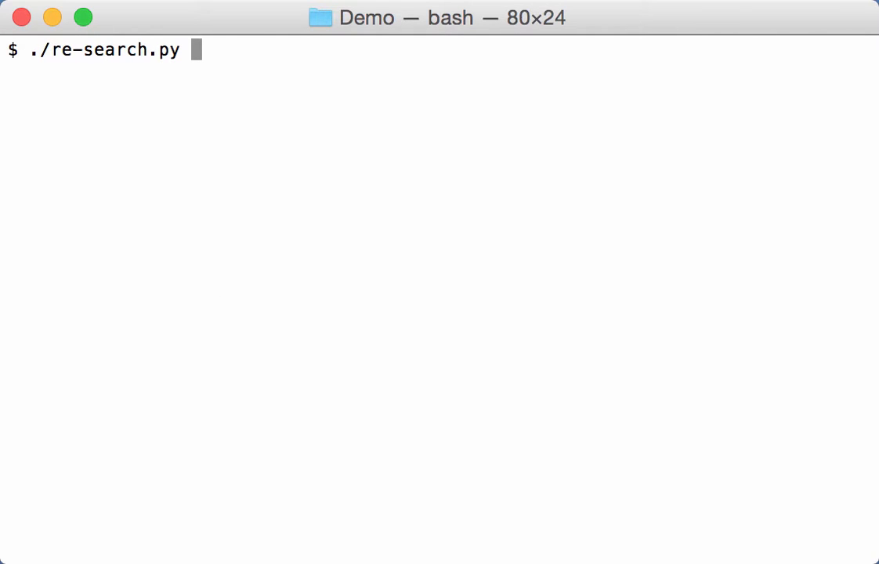
pyautogui.write('"')
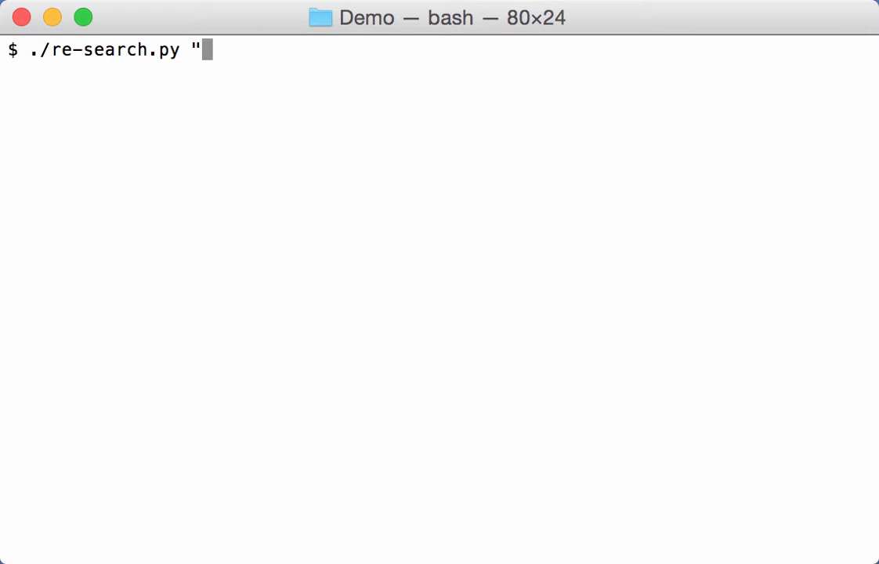
pyautogui.write('[')
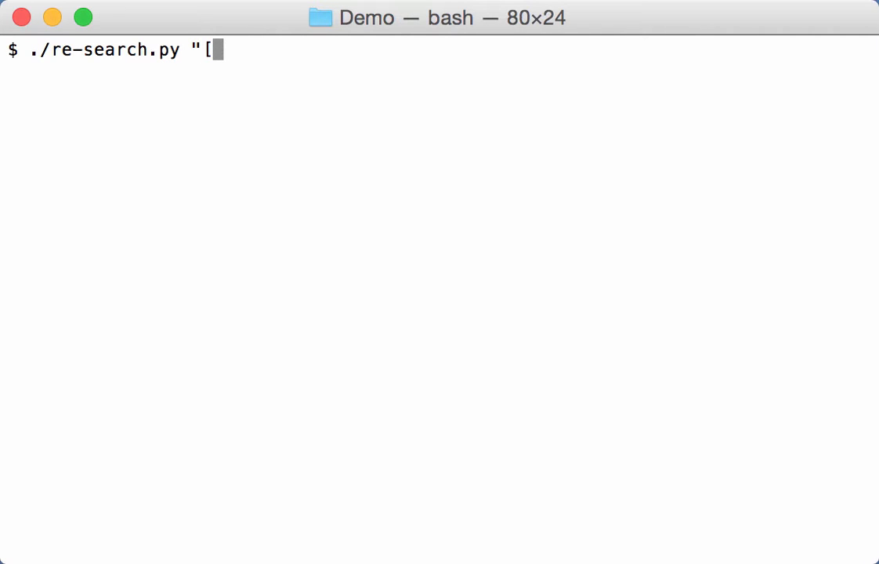
pyautogui.write('a-z')
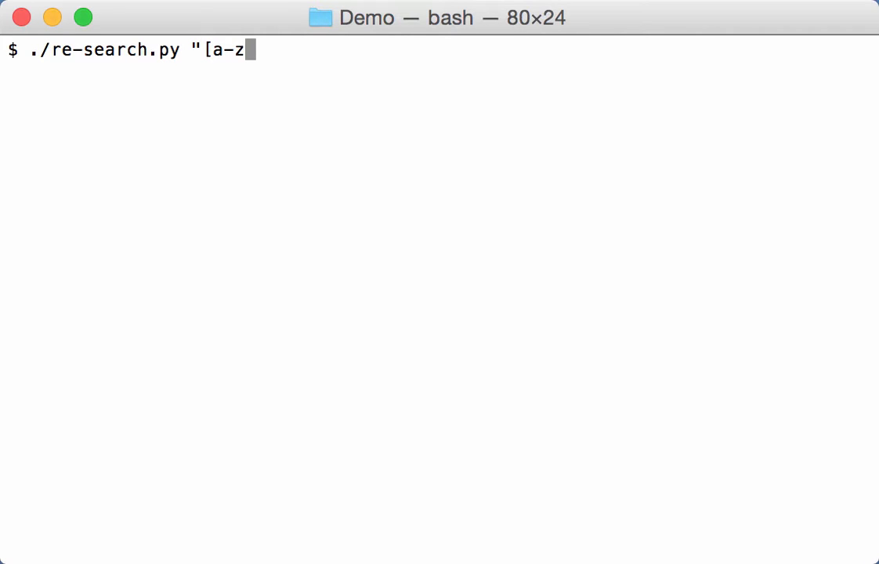
pyautogui.write(']+')
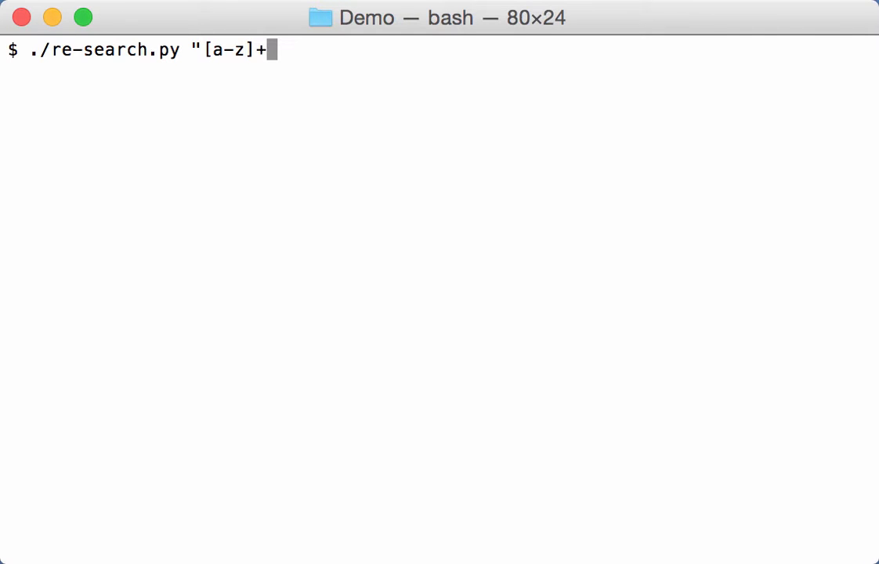
pyautogui.write('\\.')
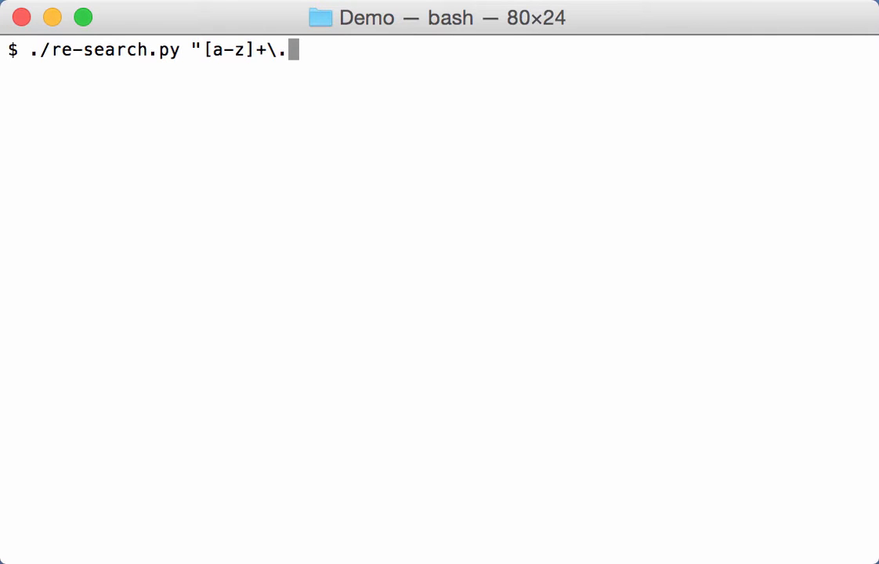
pyautogui.write('com')
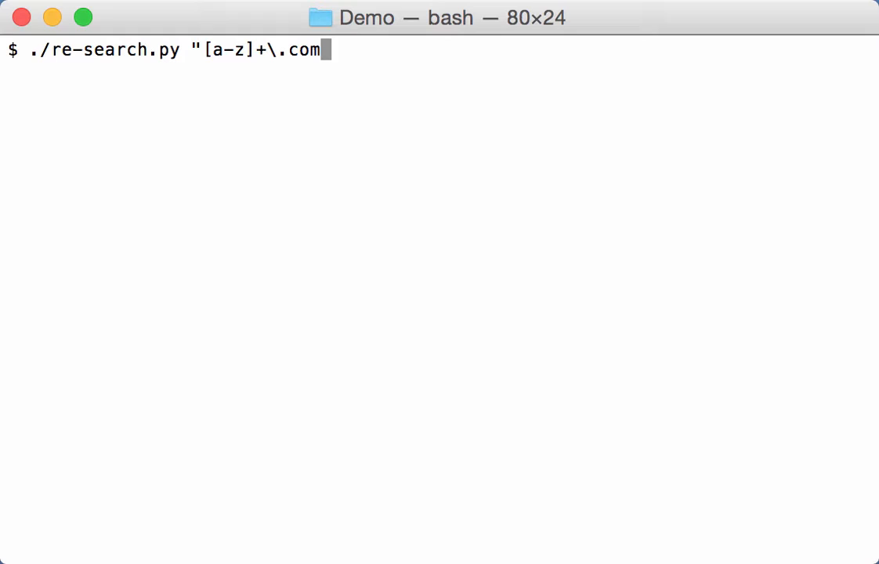
pyautogui.write('" list.txt')
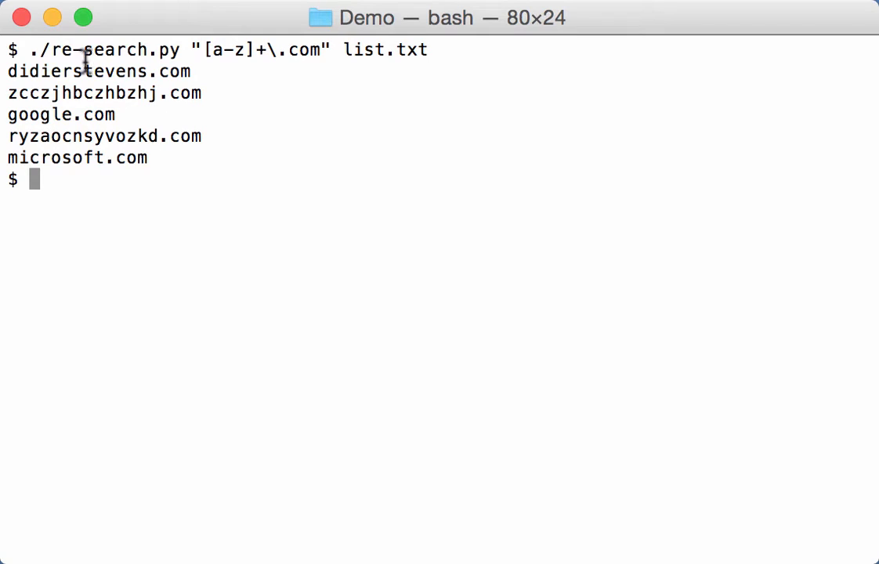
pyautogui.moveTo(163, 165)
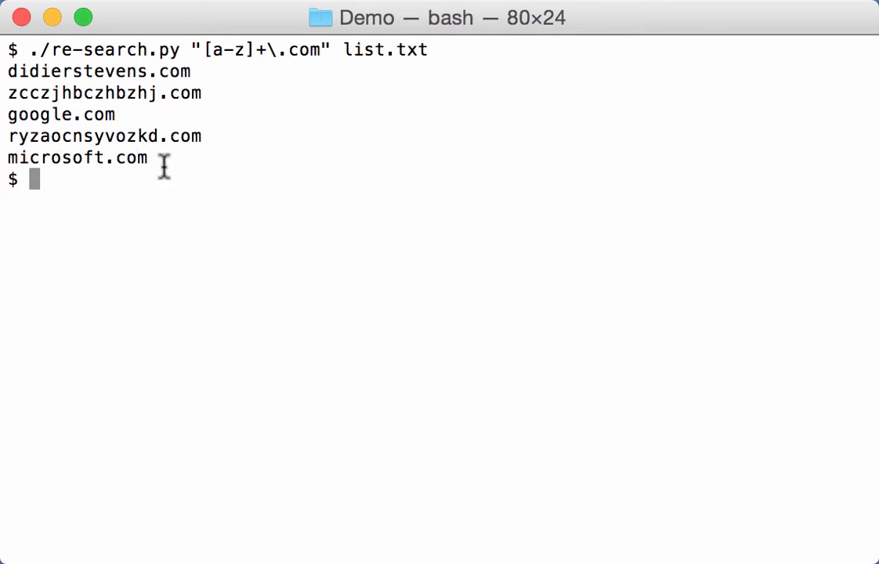
pyautogui.moveTo(125, 140)
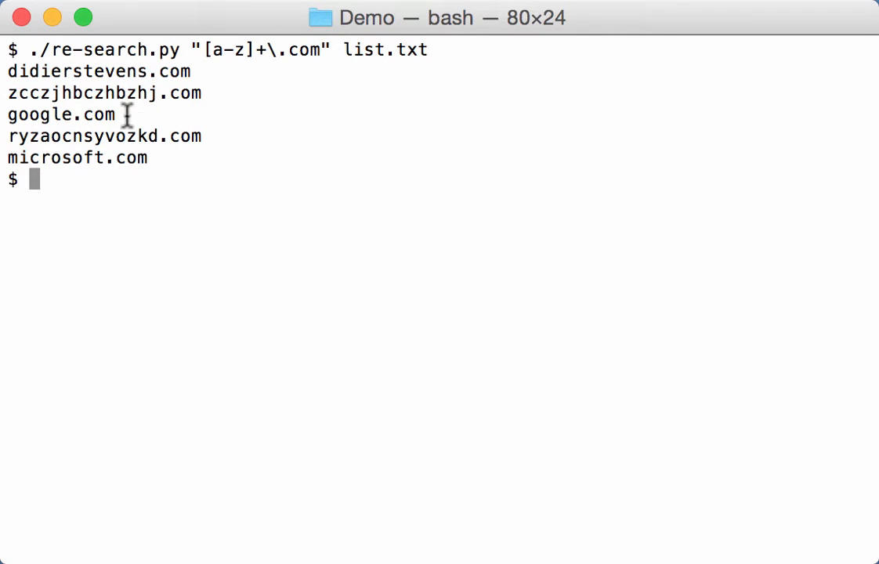
pyautogui.moveTo(200, 145)
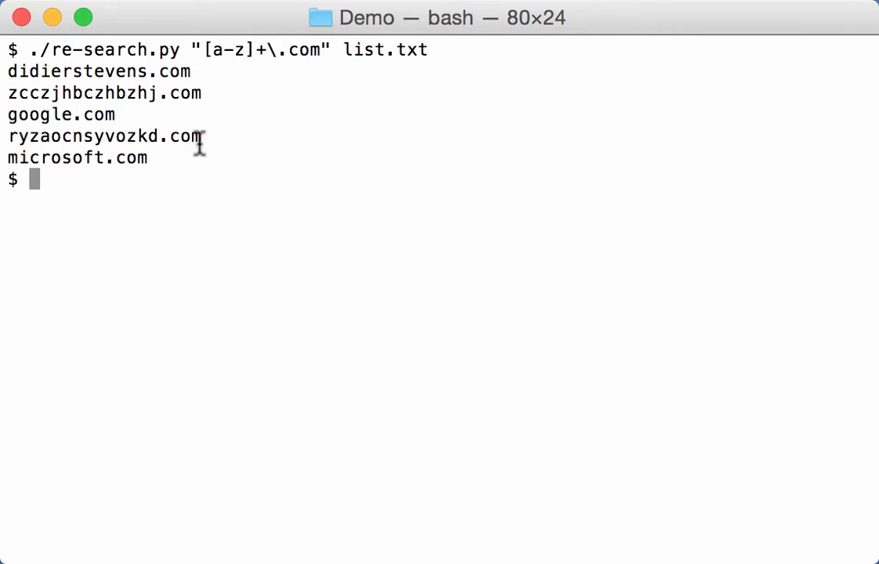
pyautogui.moveTo(235, 141)
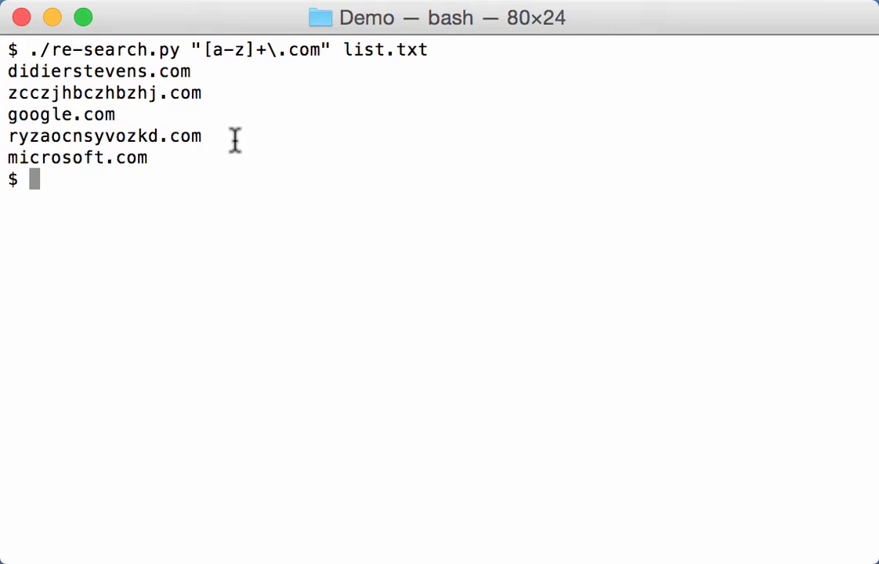
pyautogui.moveTo(207, 129)
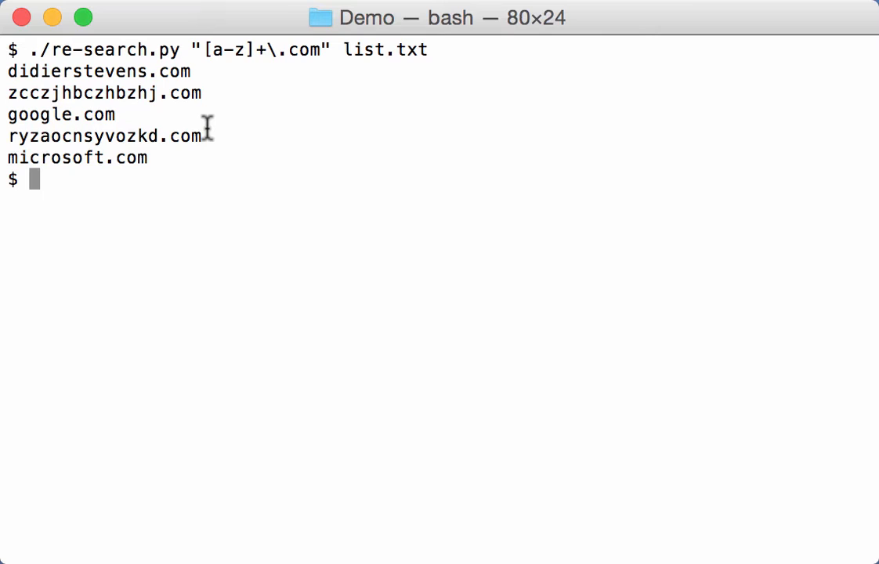
# Step: Clear and rerun the .com regex with an embedded (?#comment) group, highlighting the comment part
pyautogui.write('clear')
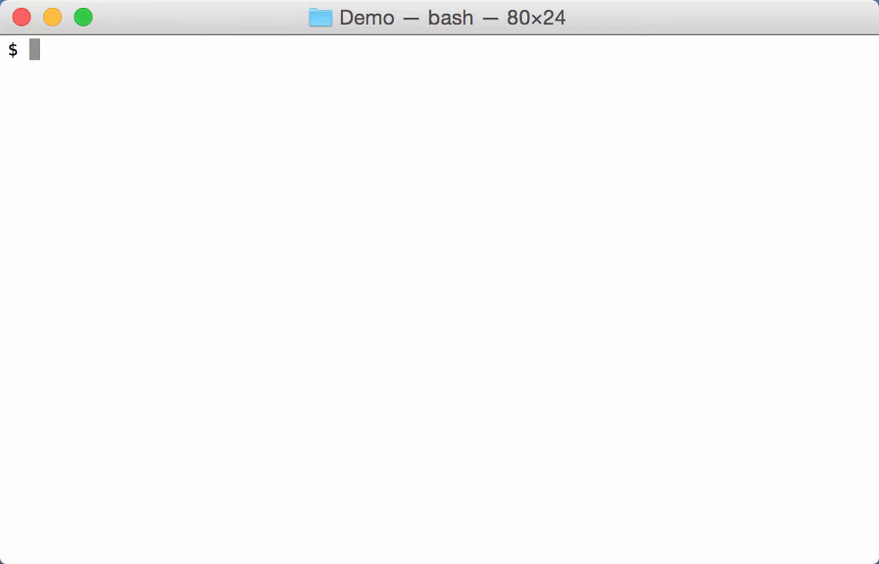
pyautogui.write('./re-search.py "[a-z]+\\.com" list.txt')
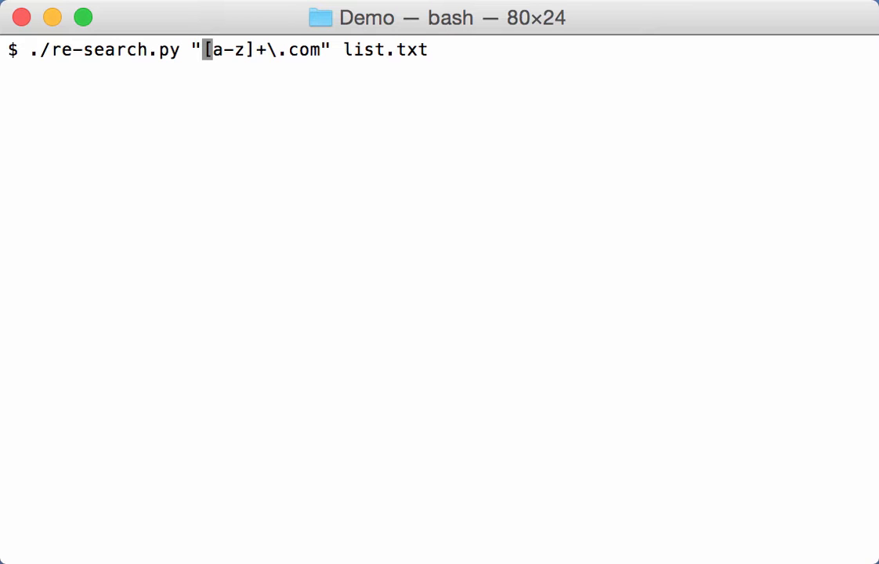
pyautogui.write('(')
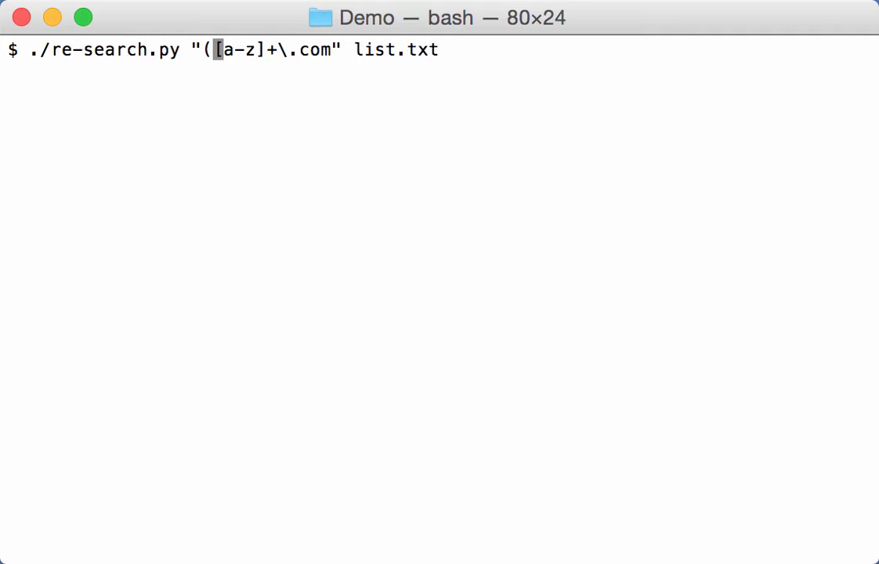
pyautogui.write('?#')
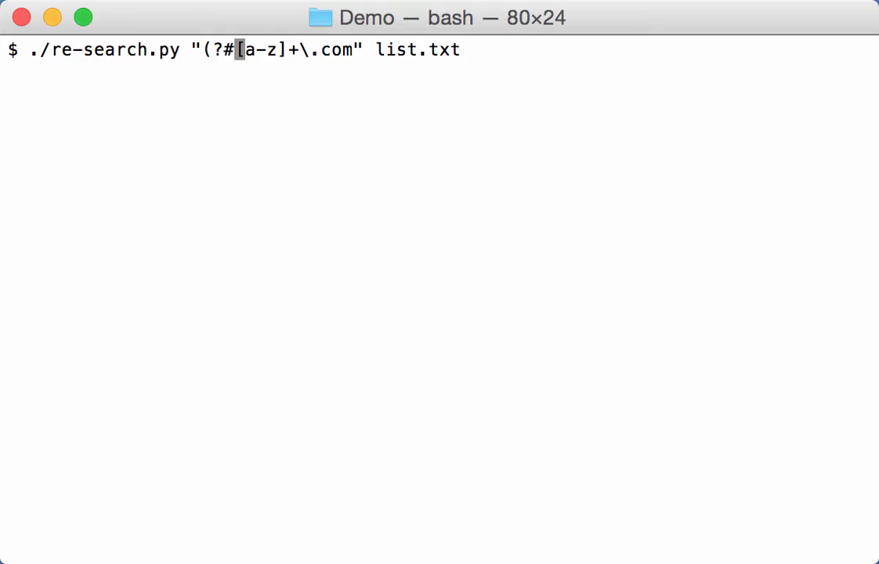
pyautogui.write('comment)')
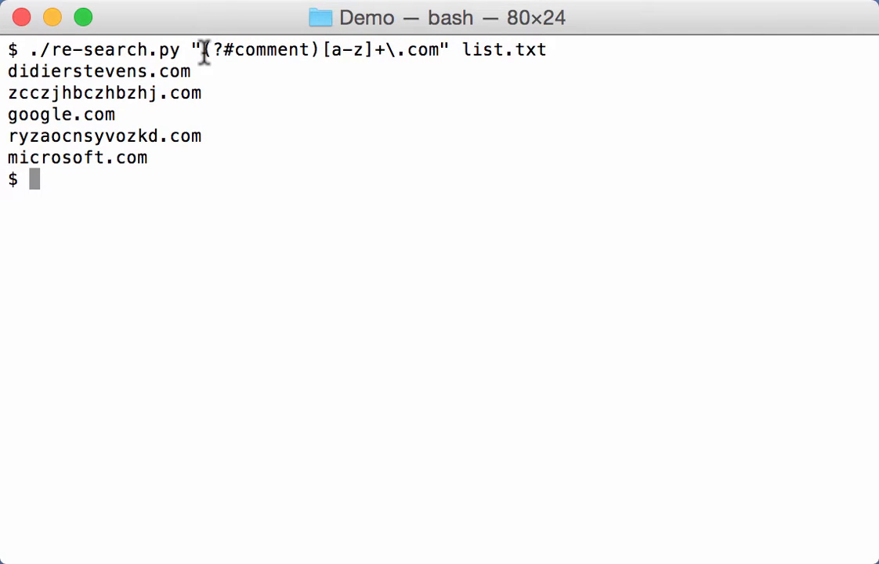
pyautogui.moveTo(202, 49); pyautogui.dragTo(320, 49)
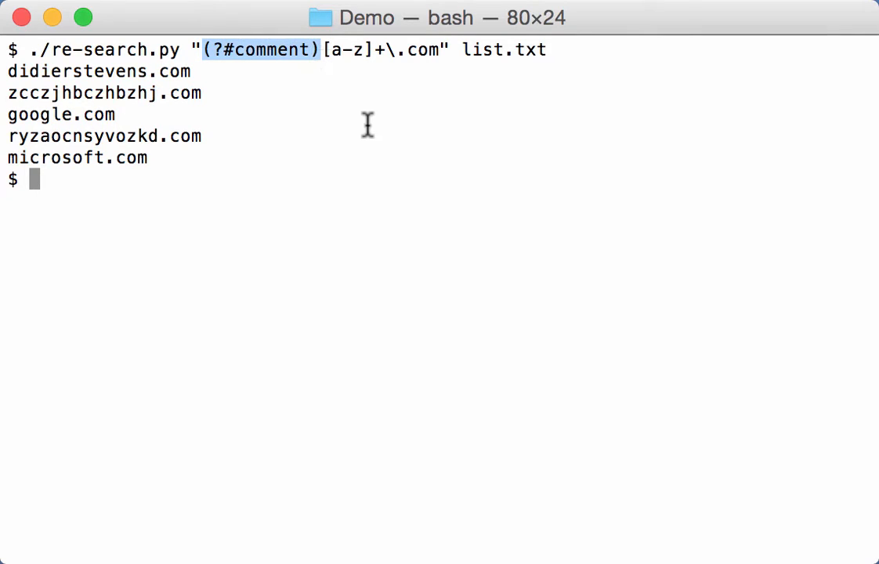
pyautogui.moveTo(298, 323)
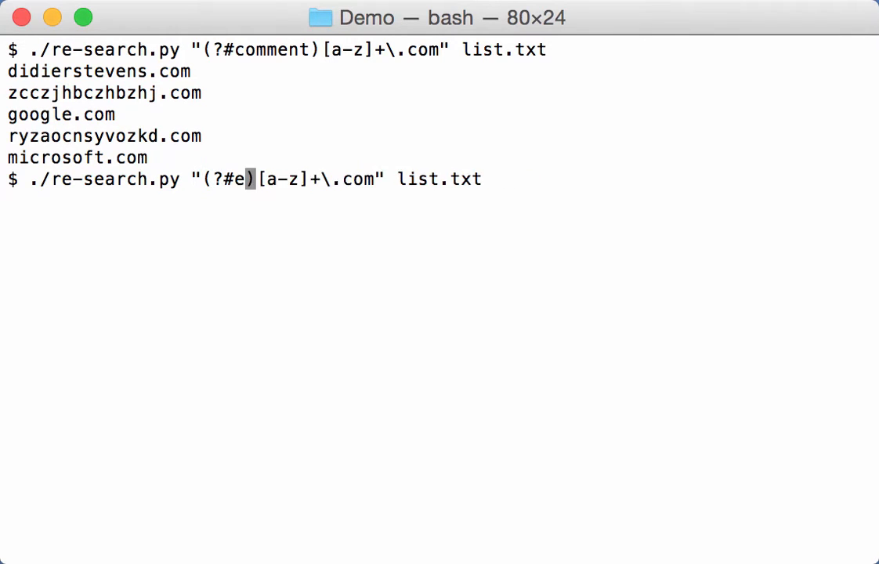
# Step: Change the comment to (?#extra=S:s) so only didierstevens.com, google.com and microsoft.com match
pyautogui.write('xtra=')
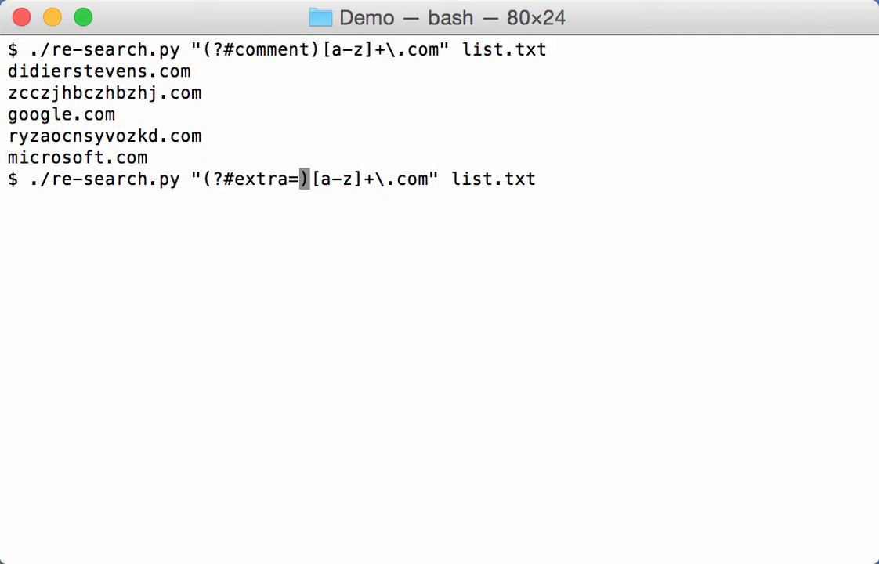
pyautogui.write('S')
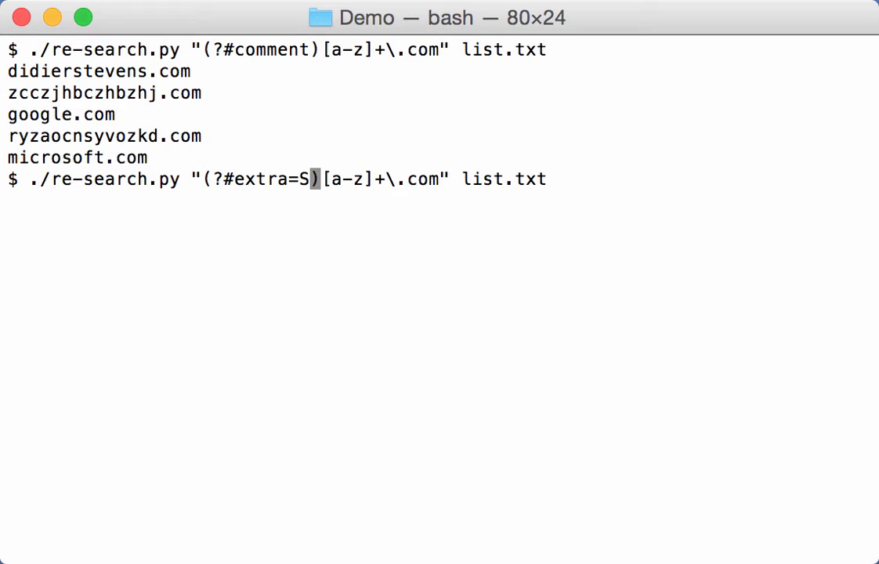
pyautogui.write(':')
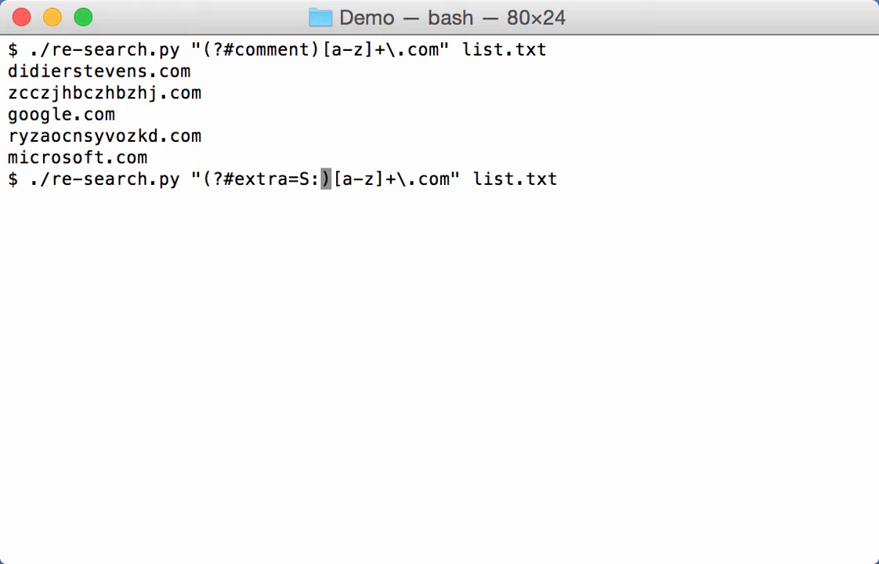
pyautogui.write('s')
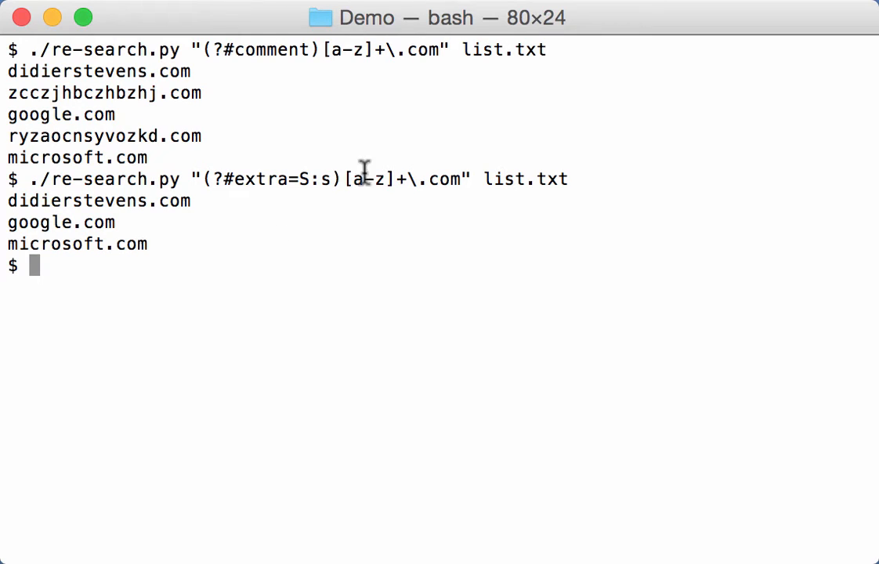
pyautogui.moveTo(153, 225)
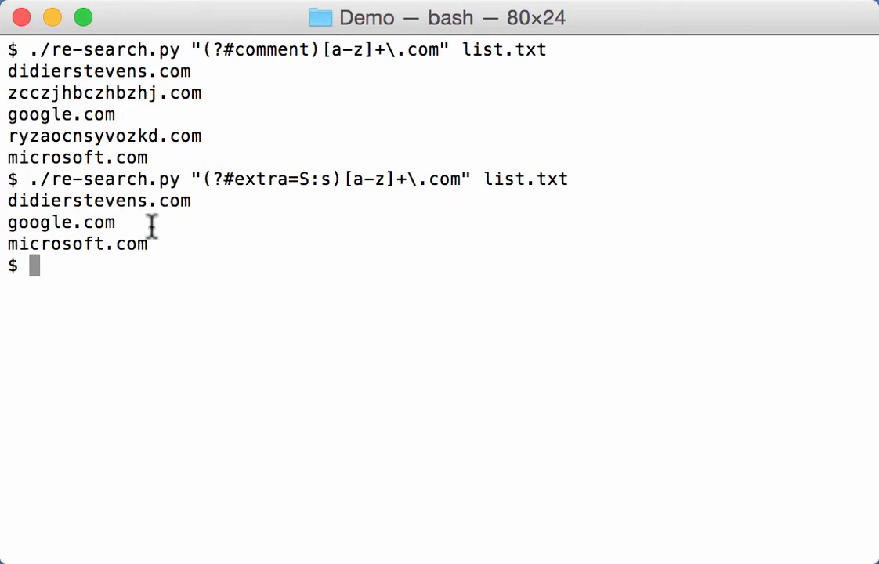
pyautogui.moveTo(133, 260)
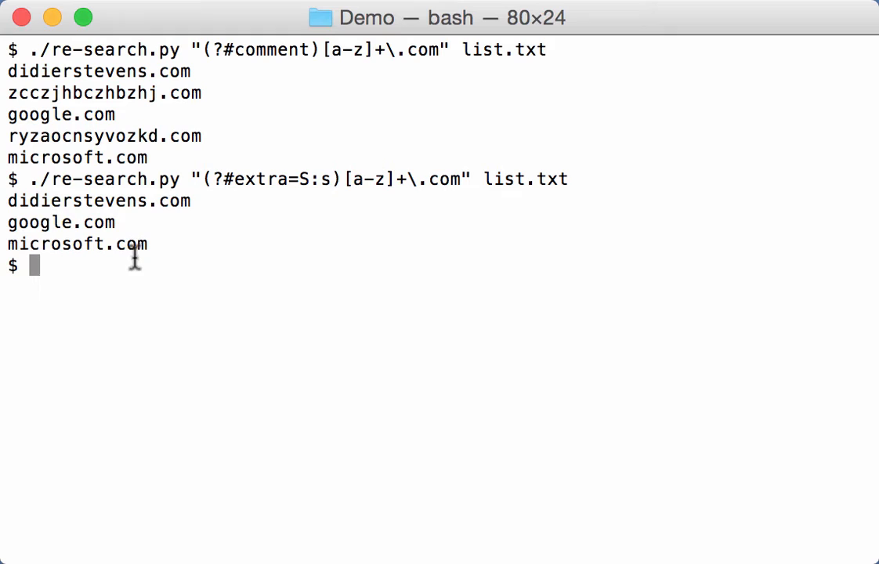
pyautogui.moveTo(398, 232)
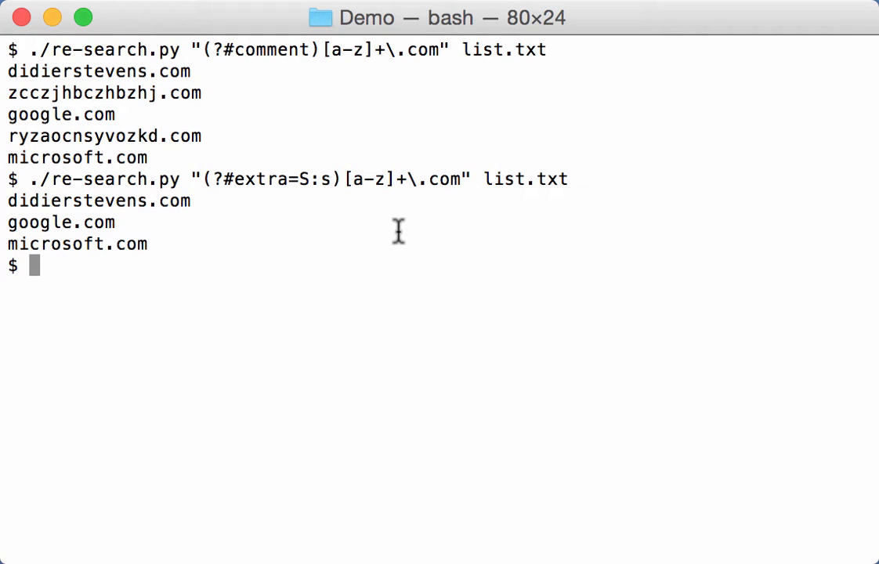
pyautogui.press('Up')
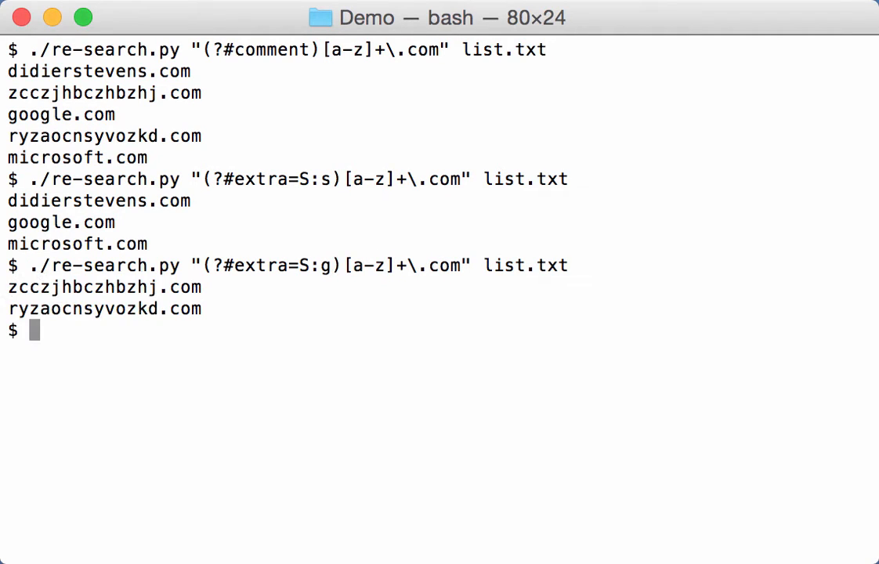
pyautogui.moveTo(229, 322)
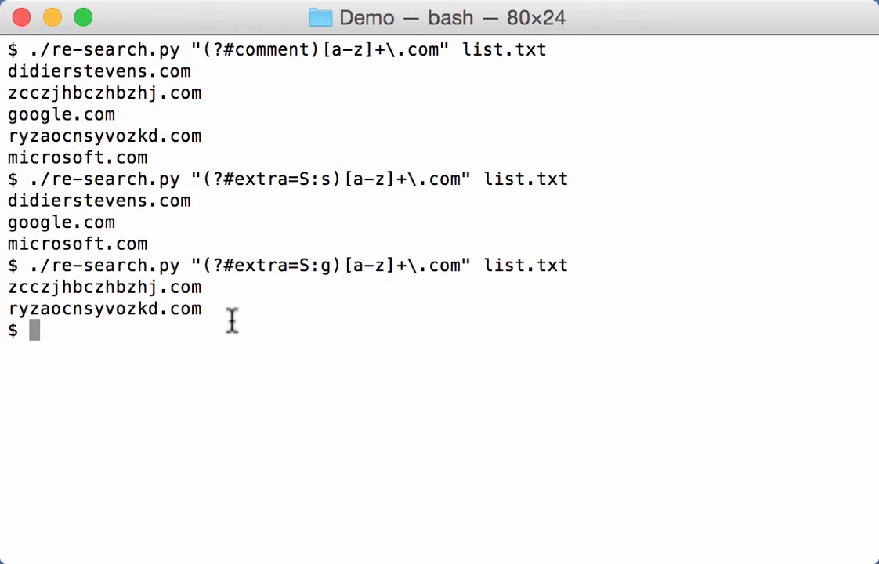
pyautogui.moveTo(88, 304)
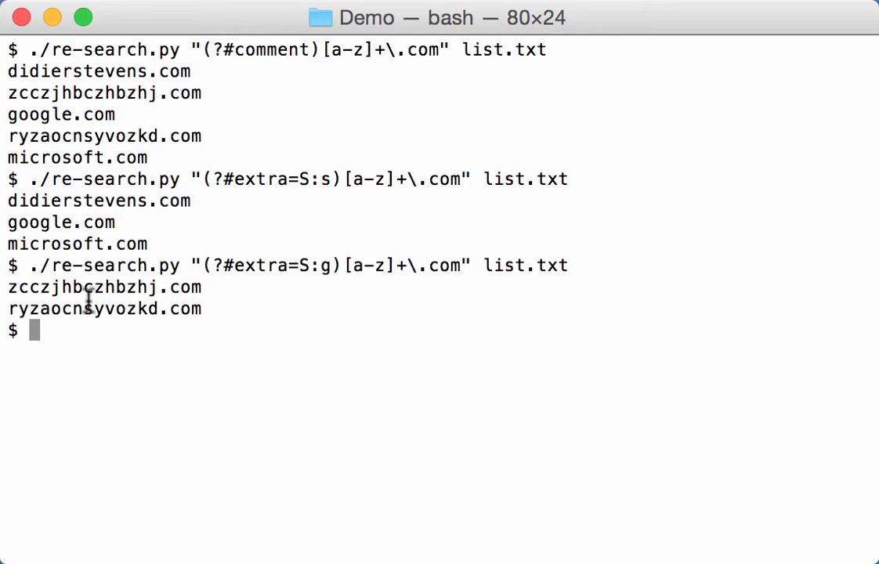
pyautogui.moveTo(157, 273)
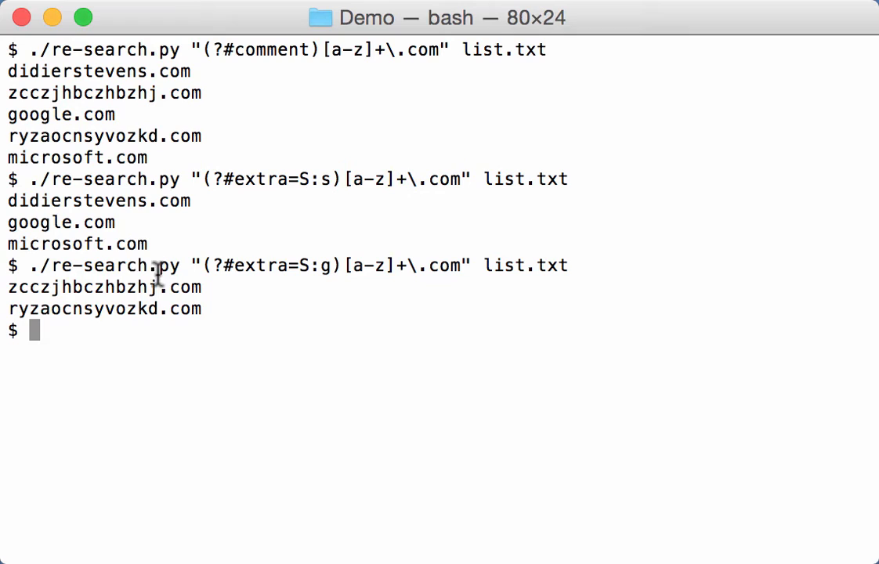
pyautogui.moveTo(369, 341)
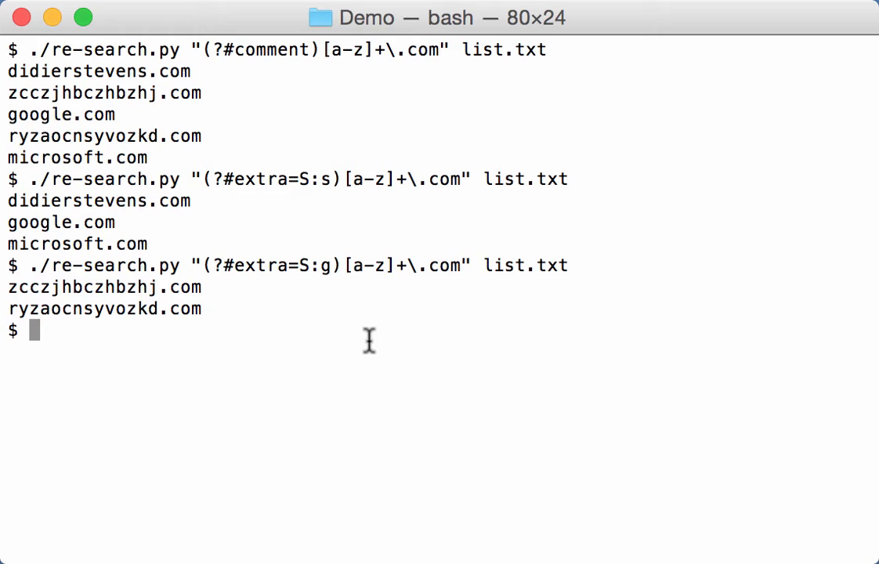
# Step: Clear and rerun the .com regex with (?#extra=E:blacklist.txt) so google.com is excluded
pyautogui.write('clea')
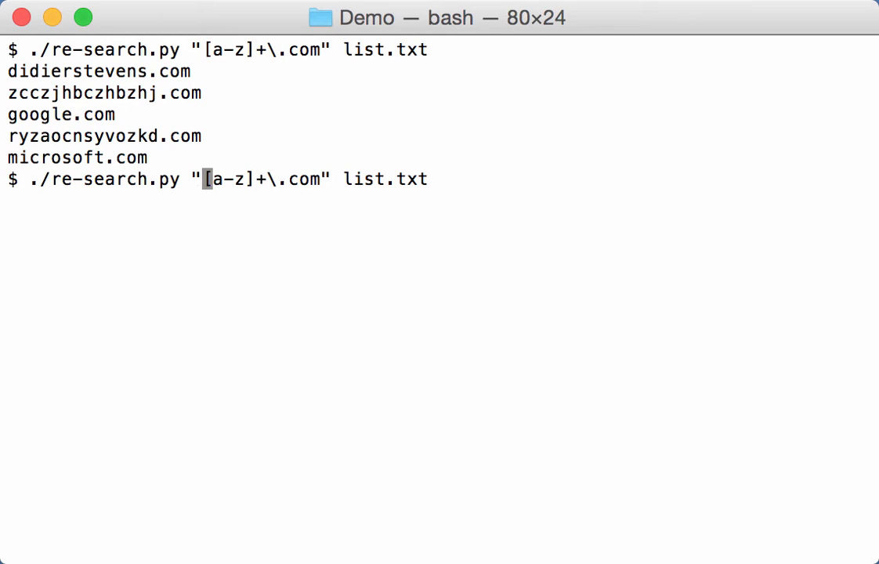
pyautogui.write('(?')
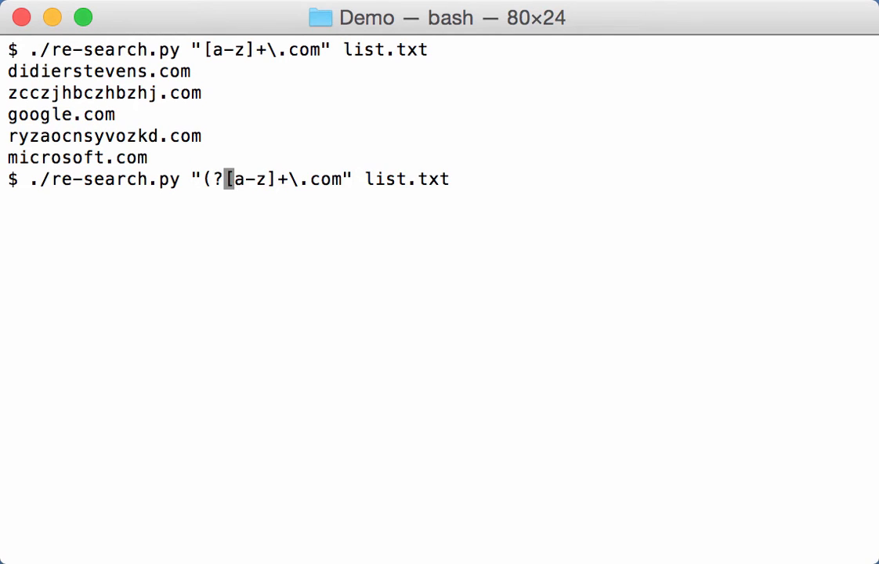
pyautogui.write('#e')
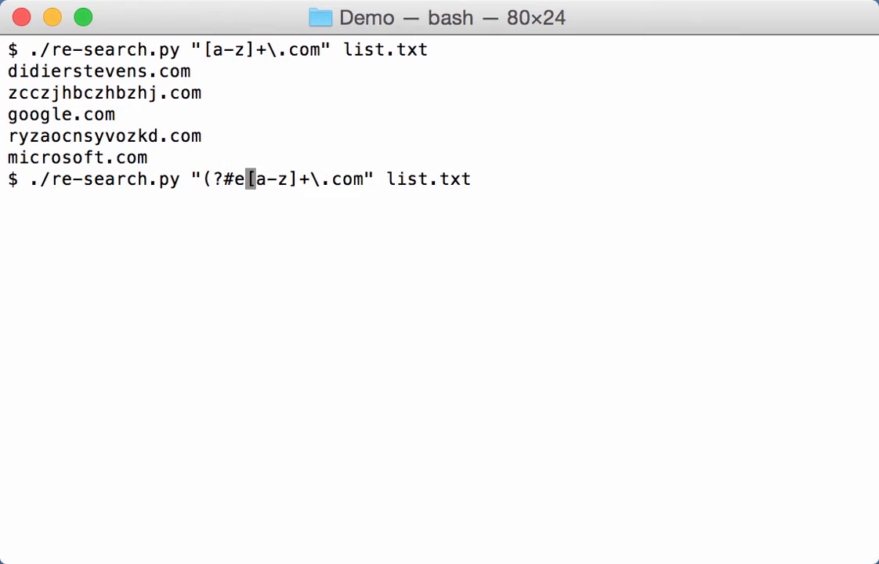
pyautogui.write('xtra=')
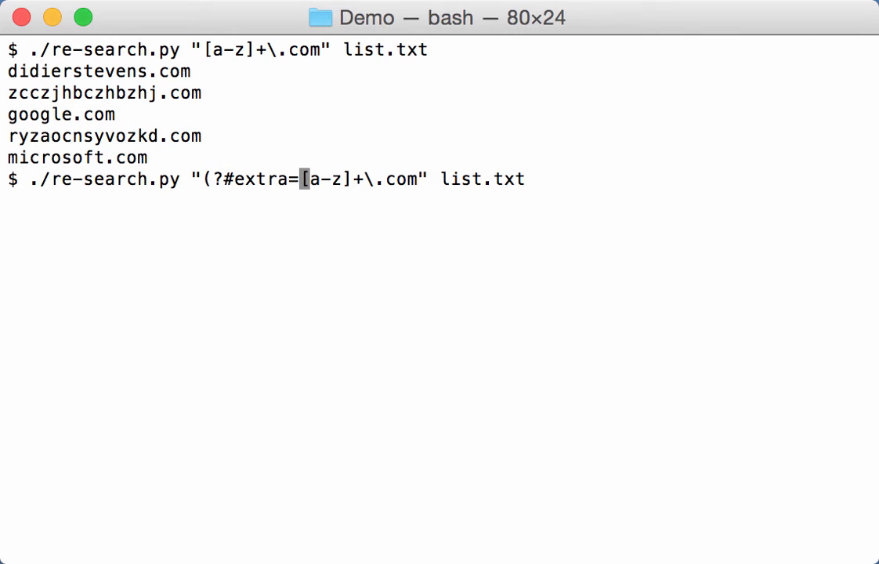
pyautogui.write('E')
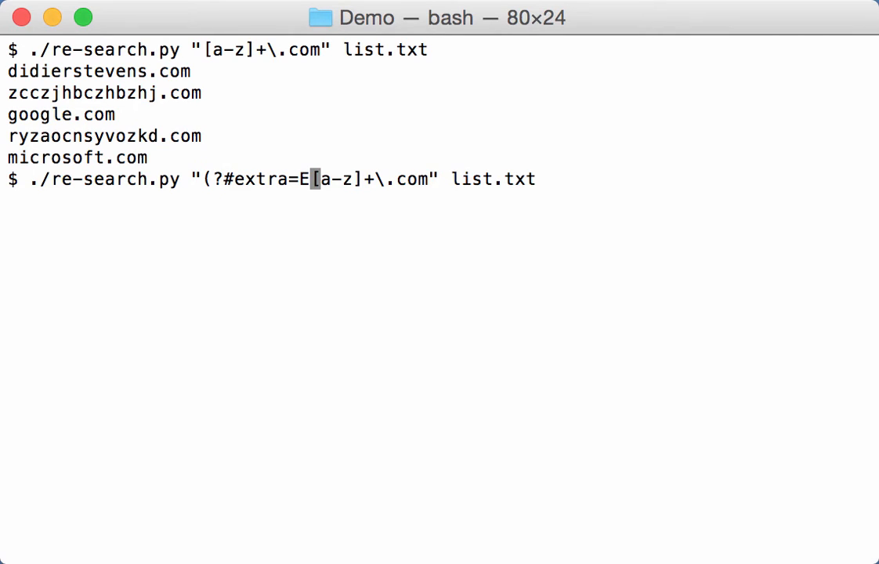
pyautogui.write(':b')
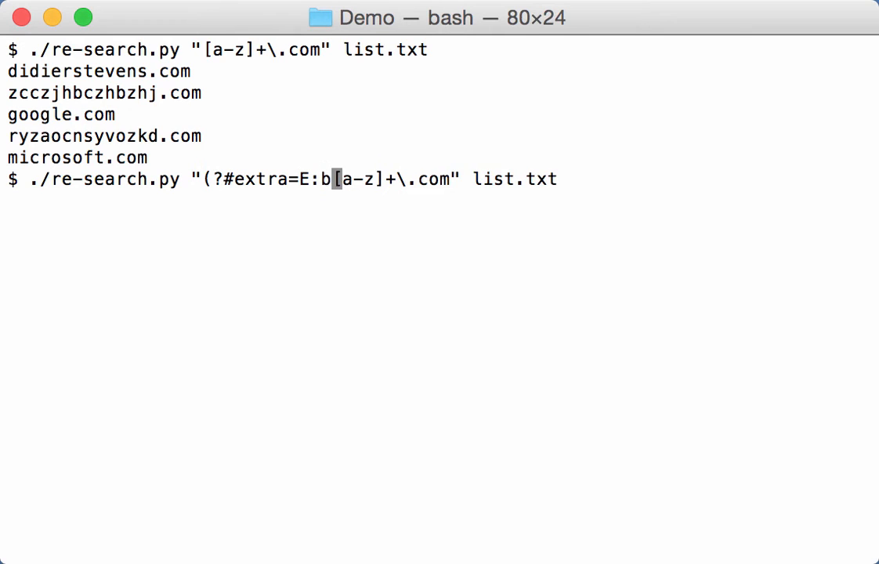
pyautogui.write('lacklist')
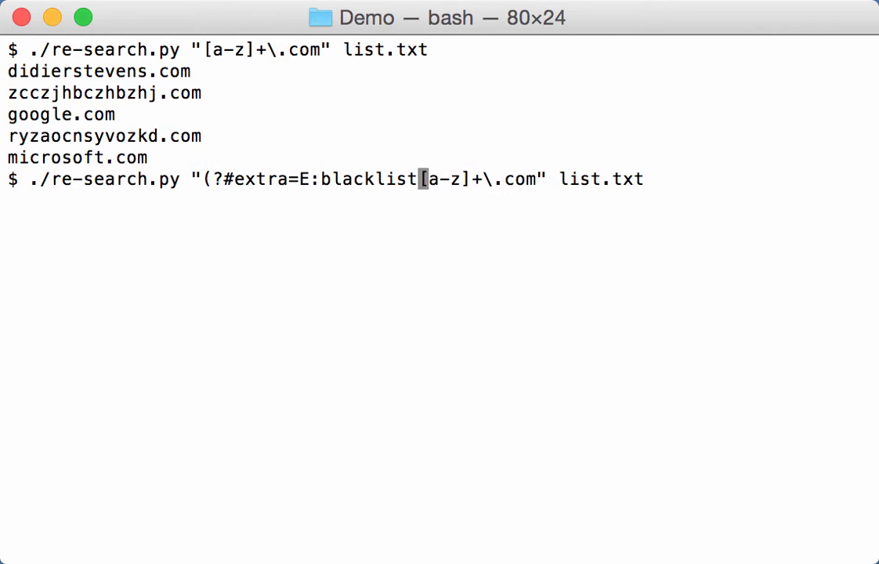
pyautogui.write('.txt)')
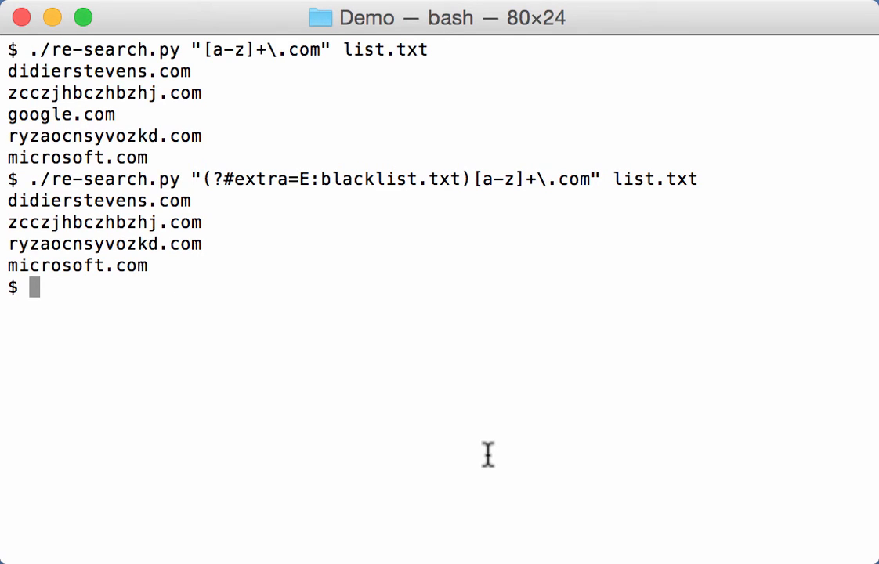
pyautogui.write('cat blacklist.txt')
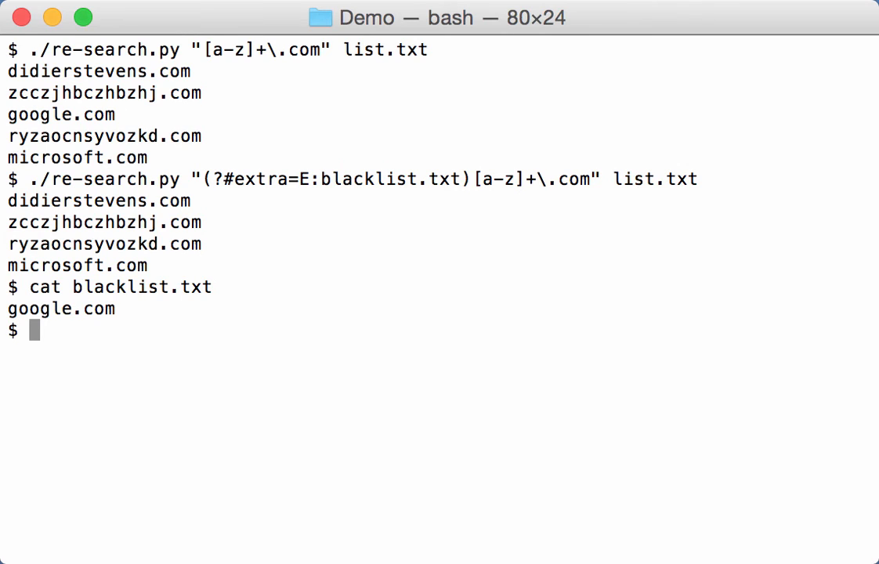
# Step: Show whitelist.txt and rerun with extra=I:whitelist.txt so only didierstevens.com remains
pyautogui.write('cat whitelist.txt')
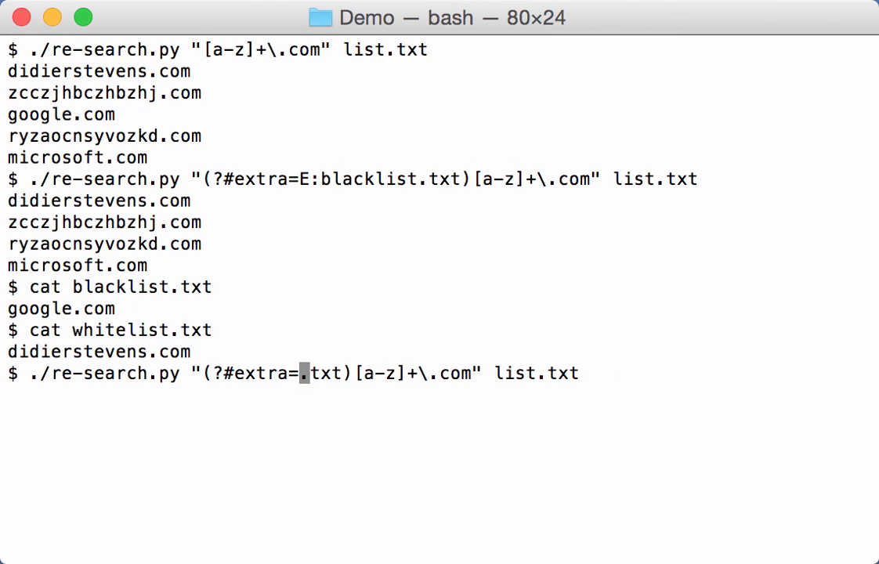
pyautogui.write('I:whitelist')
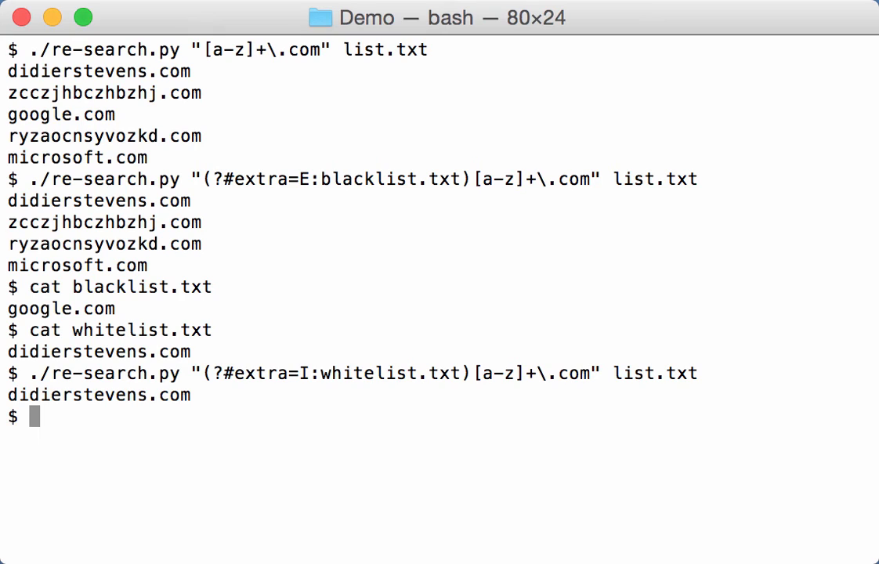
pyautogui.write('clear')
pyautogui.write('cat whitelist.txt')
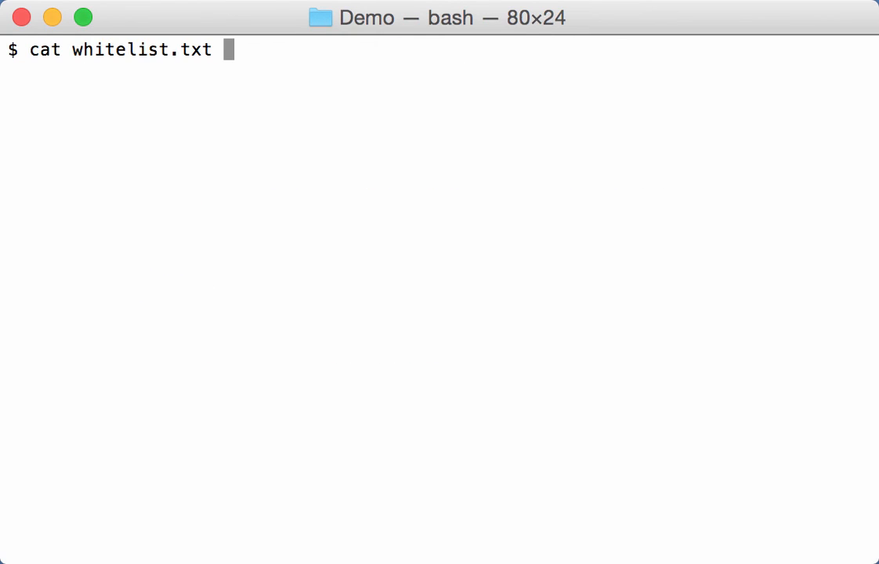
# Step: Rerun with extra=S:s;E:blacklist.txt, returning didierstevens.com and microsoft.com, and mark the blacklist part
pyautogui.write('./re-search.py "(?#extra=S:g)[a-z]+\\.com" list.txt')
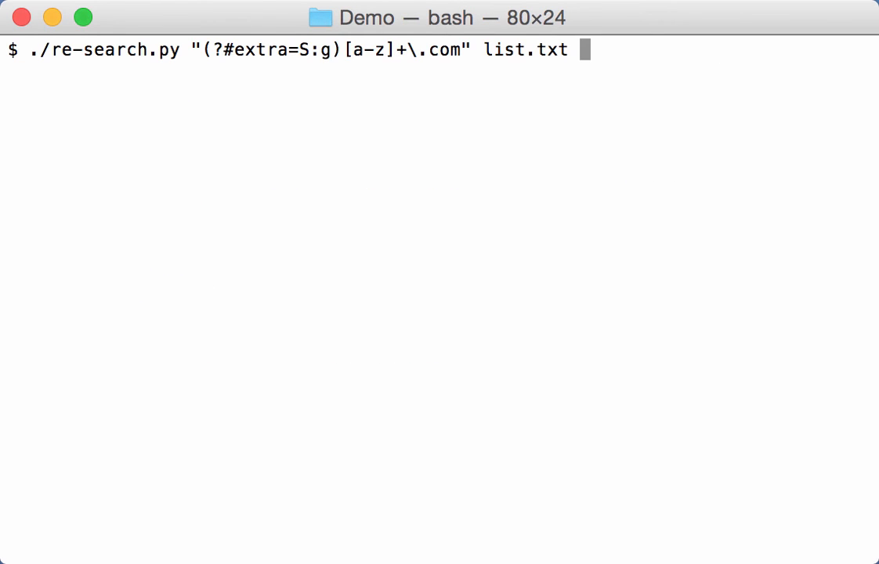
pyautogui.write('s')
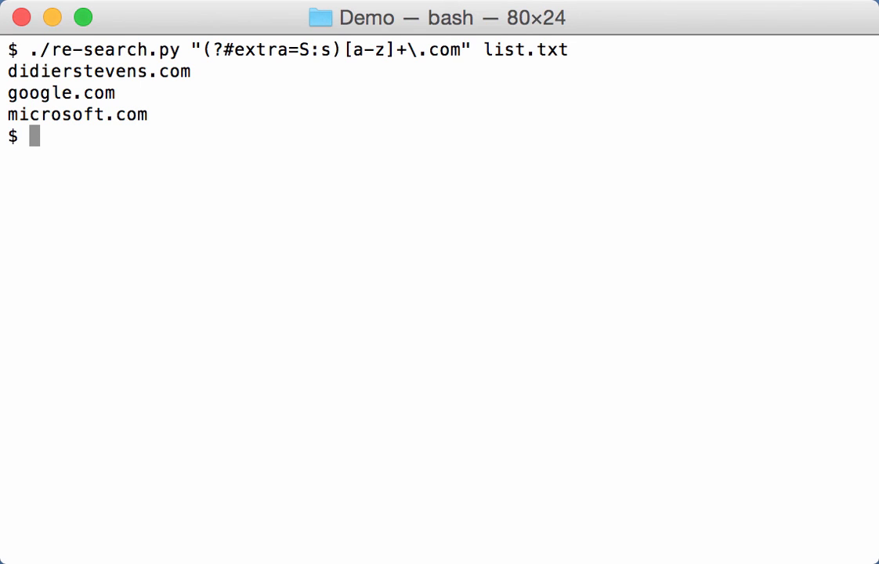
pyautogui.press('Up')
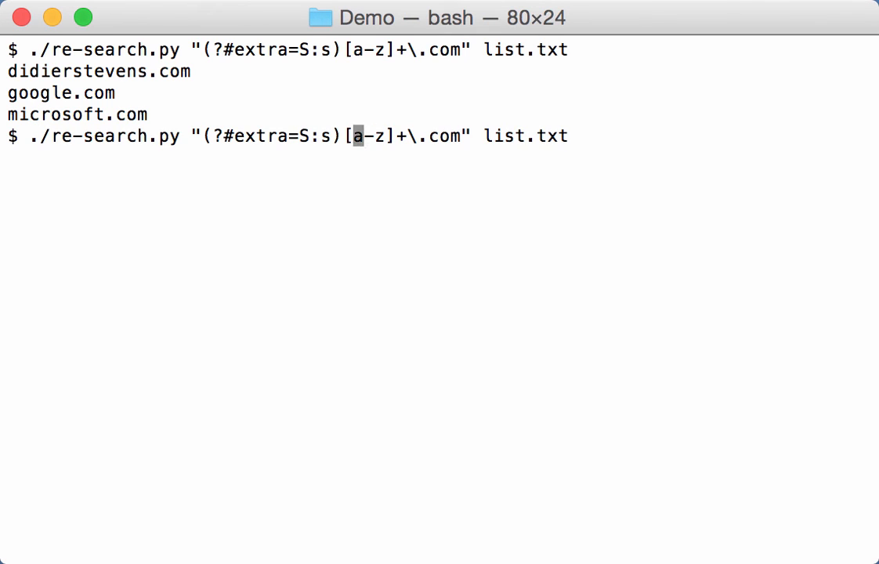
pyautogui.write(';')
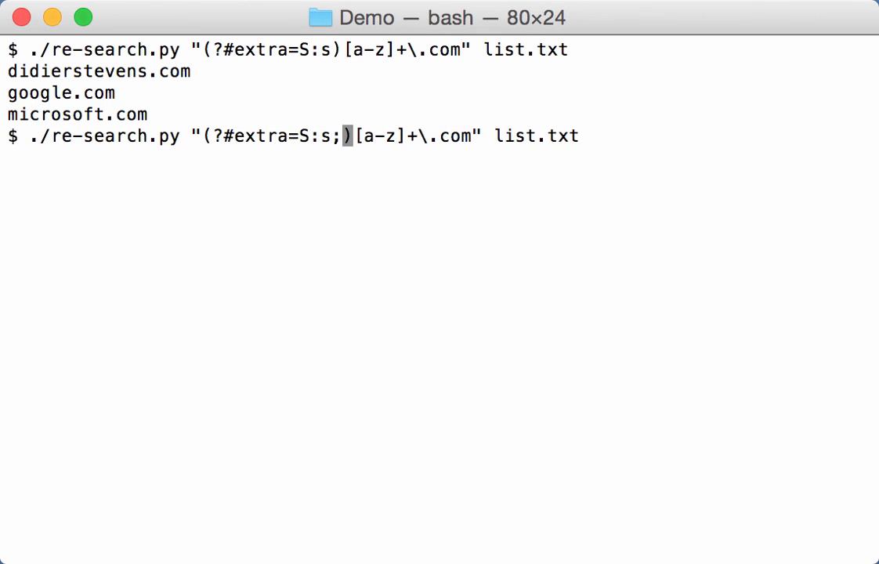
pyautogui.write('E/')
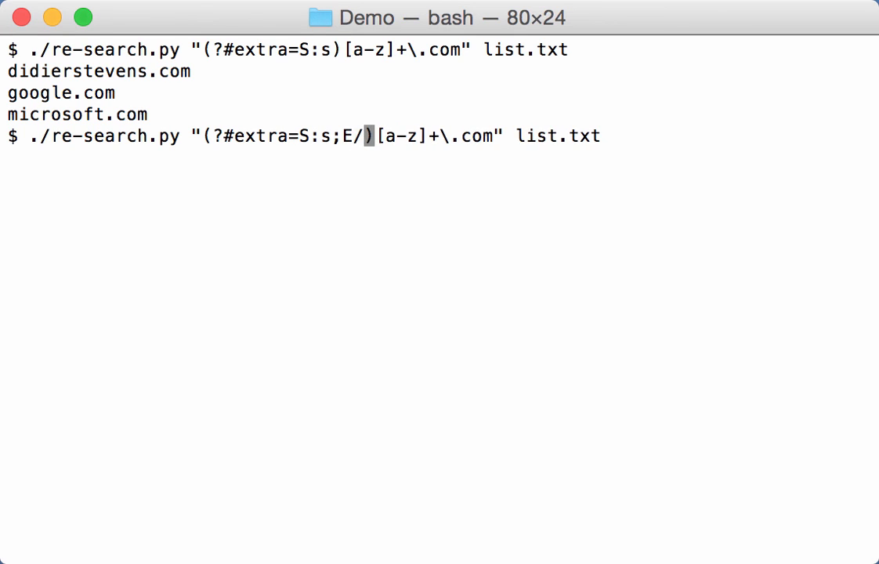
pyautogui.write('blacklist.com')
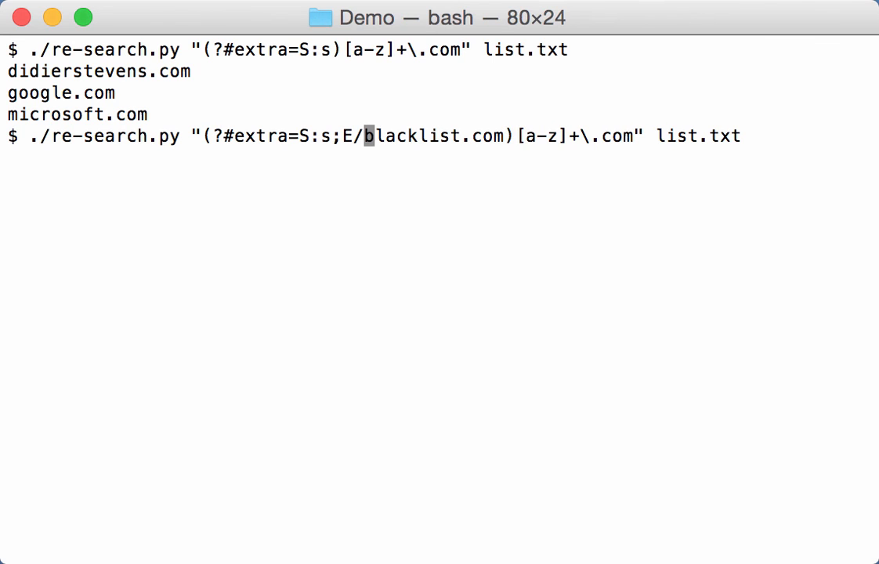
pyautogui.press('BackSpace')
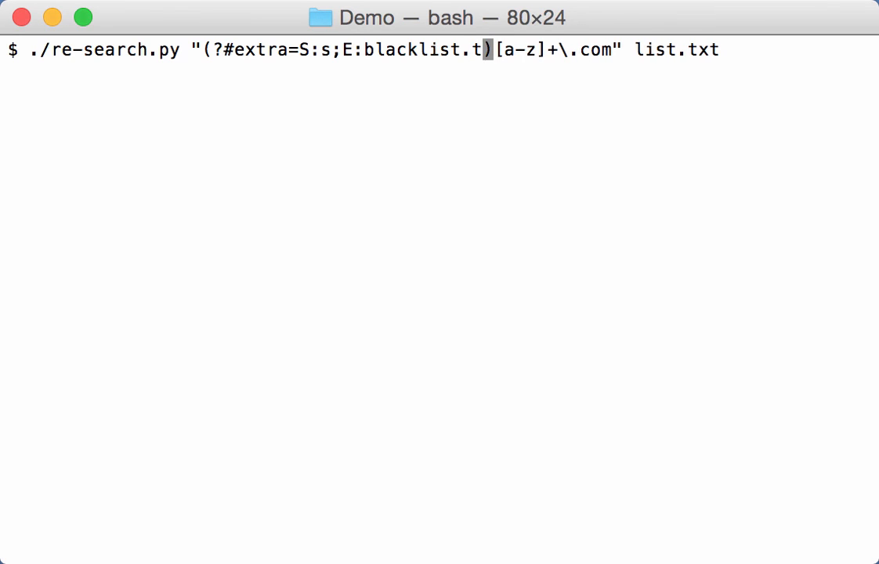
pyautogui.write('xt')
pyautogui.press('Enter')
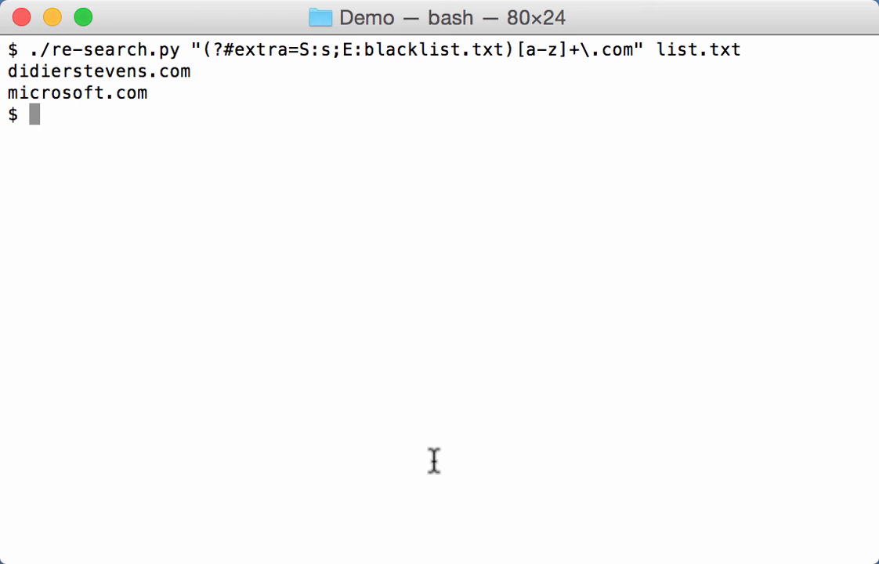
pyautogui.moveTo(414, 72)
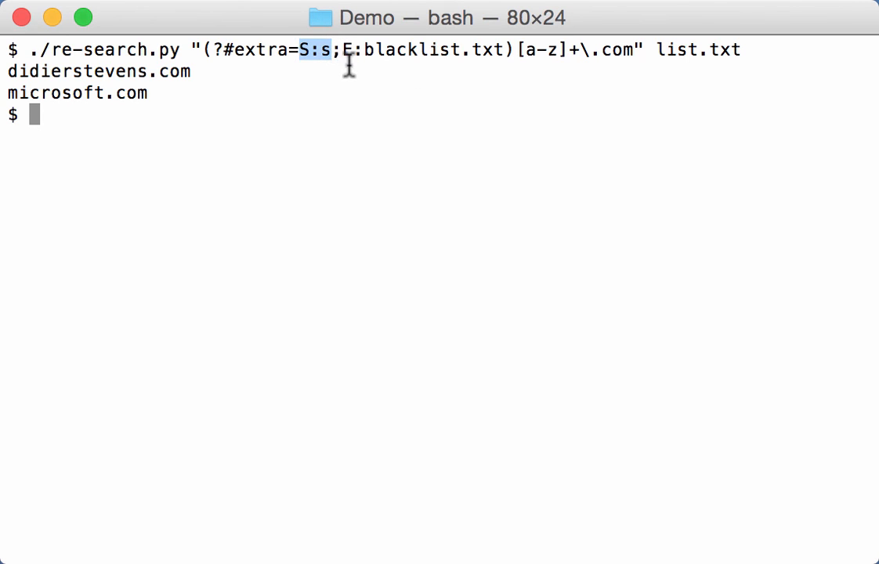
pyautogui.moveTo(339, 50); pyautogui.dragTo(505, 50)
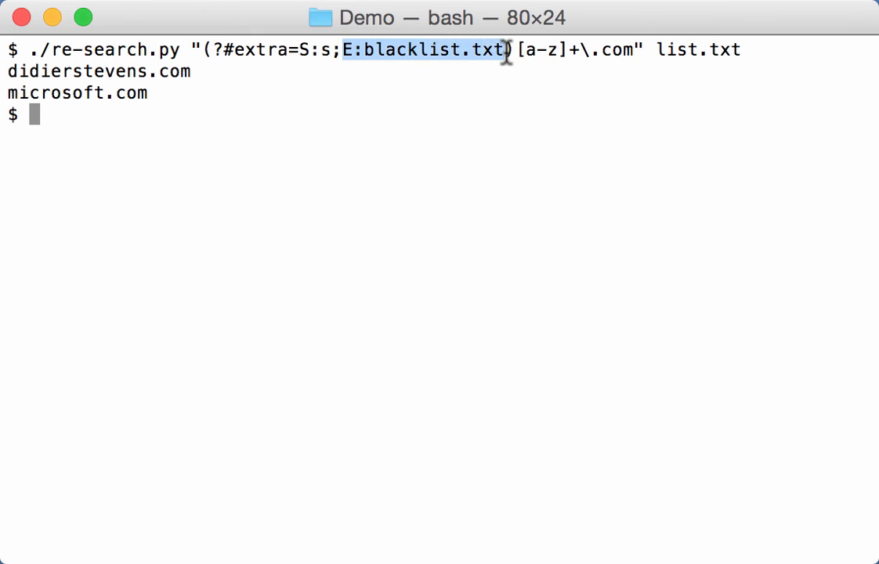